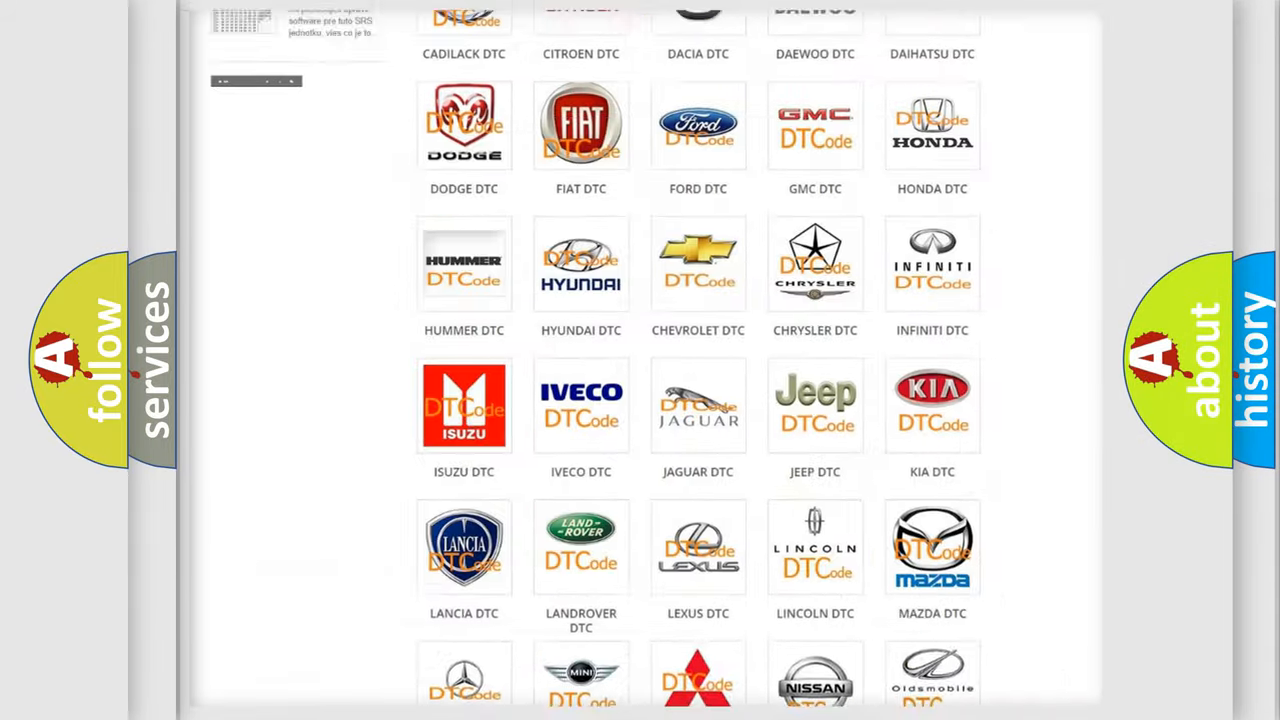
Open the Ford DTC listing with codes like B0001:11 and B1353, browsing the list and returning to the top
scroll(up, 3)
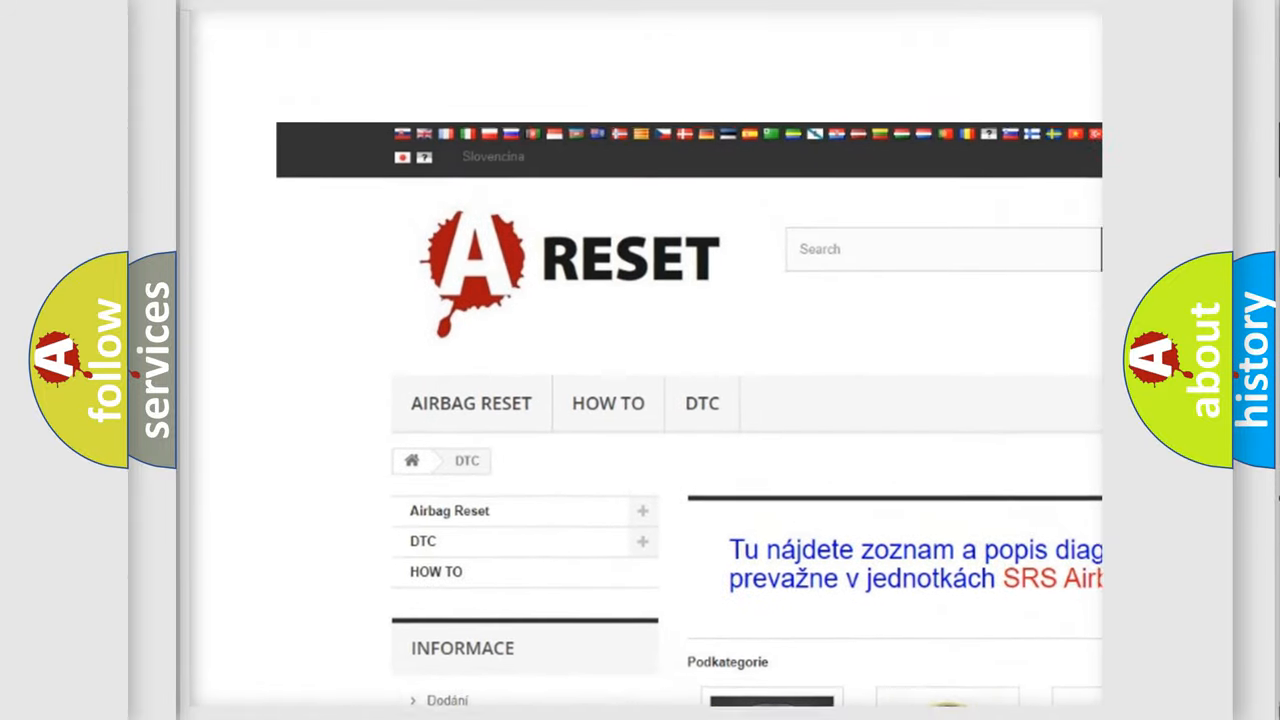
scroll(up, 3)
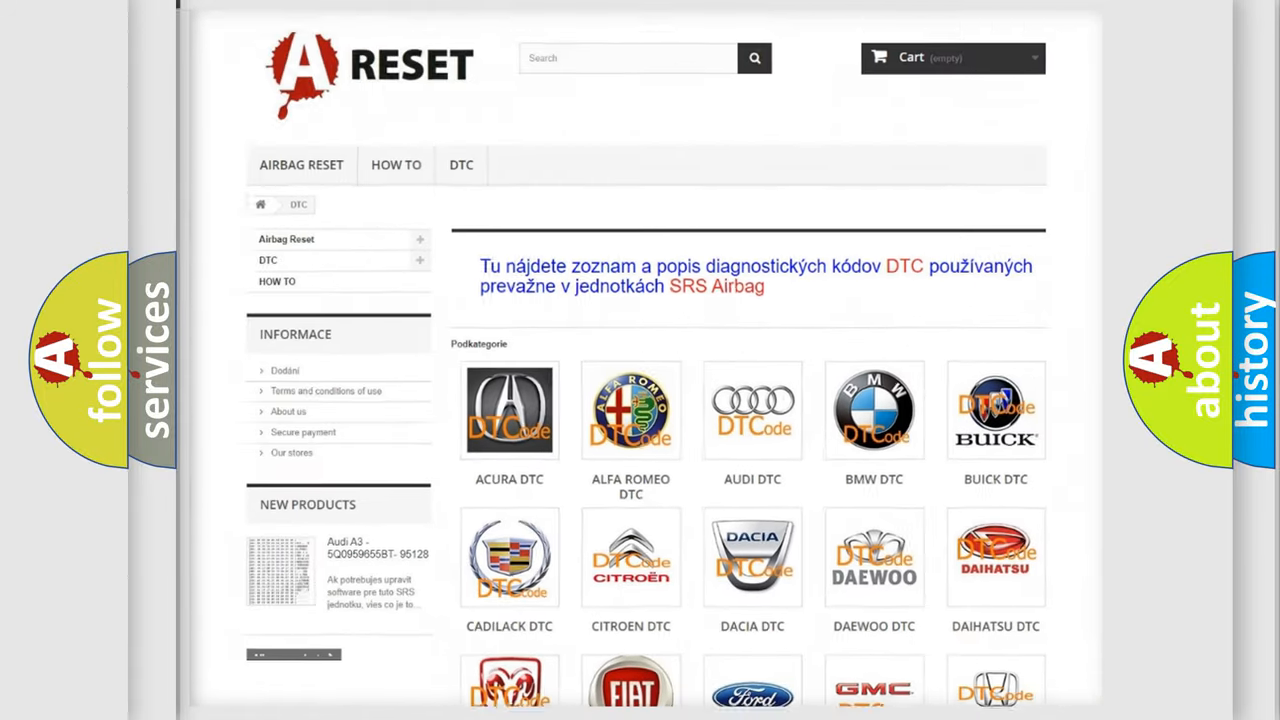
scroll(down, 3)
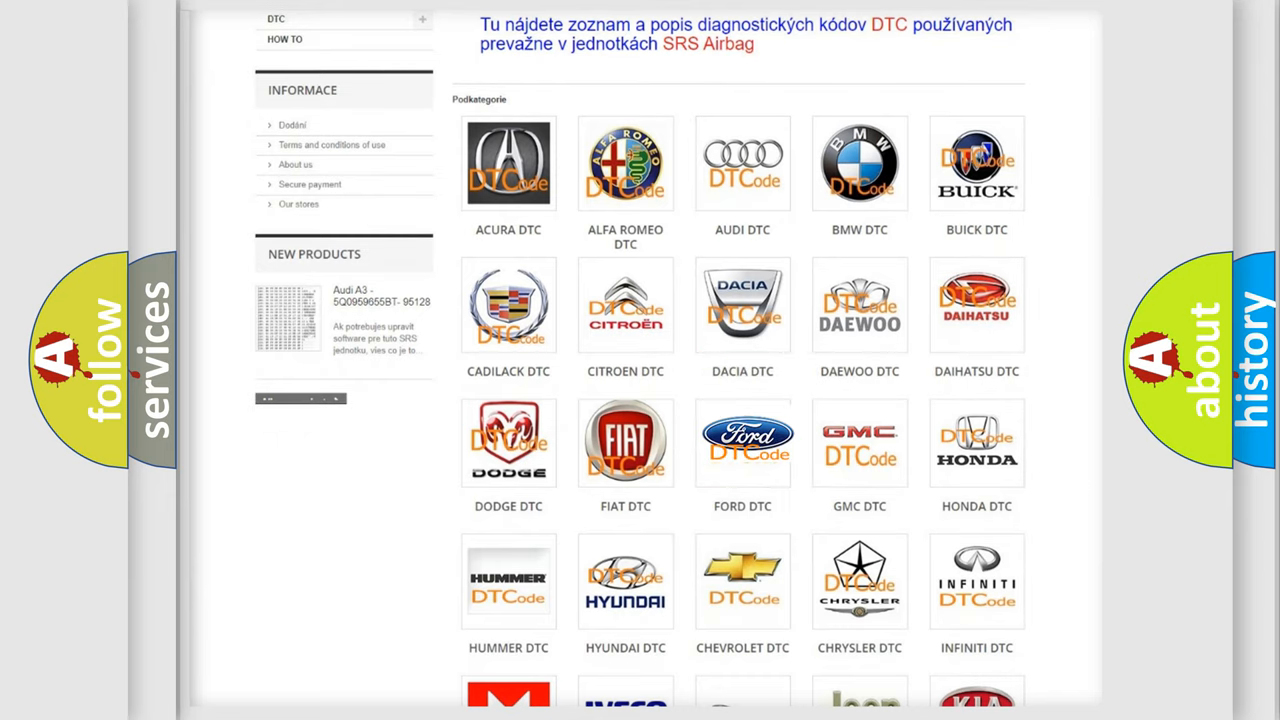
click(742, 442)
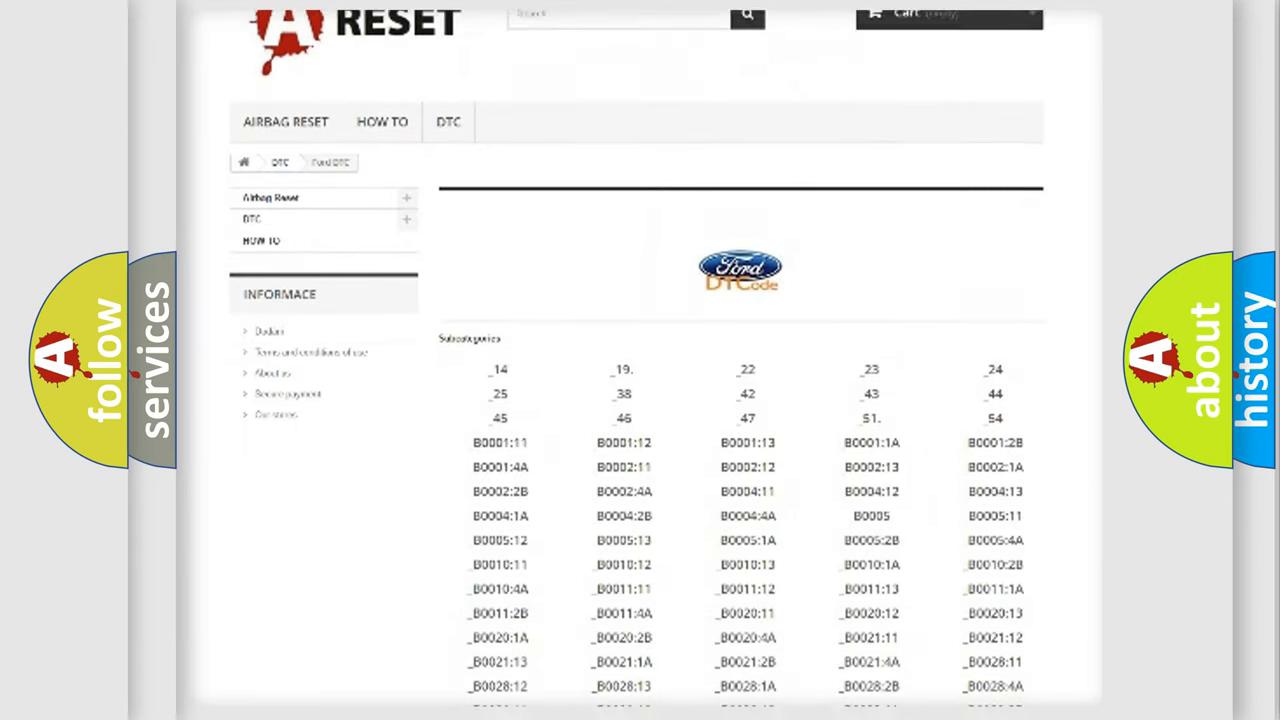
scroll(down, 3)
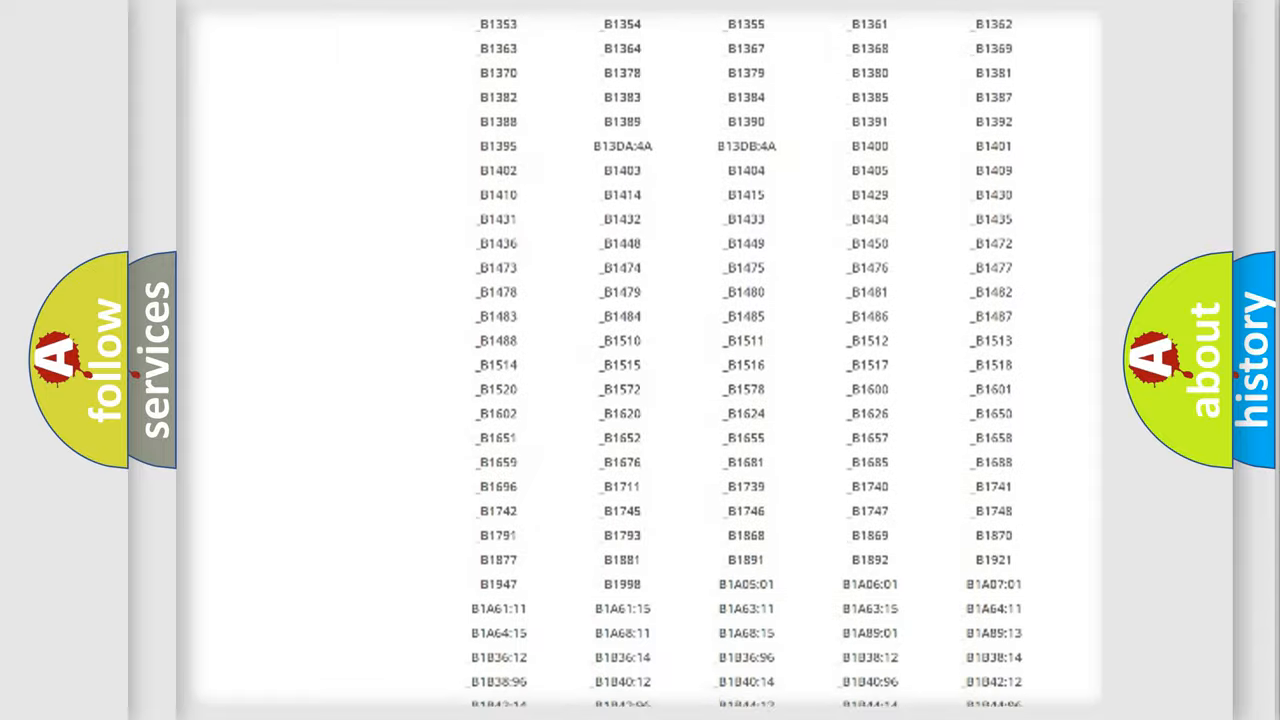
scroll(up, 3)
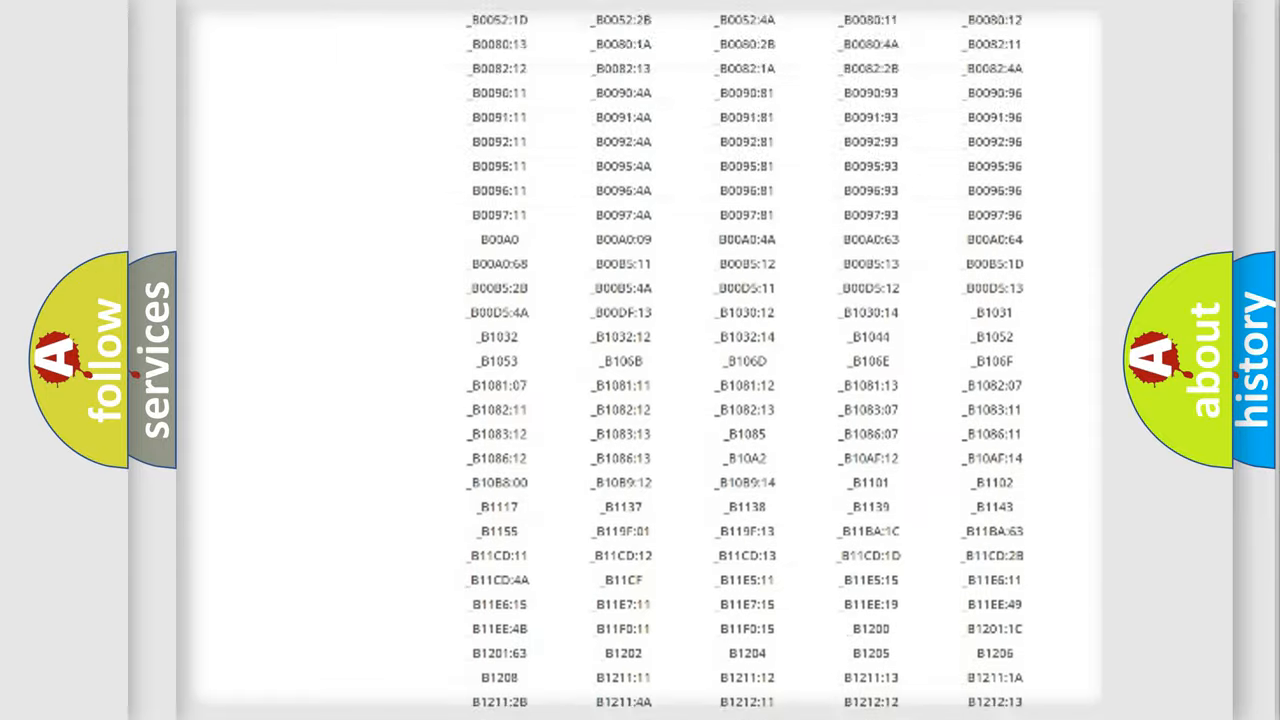
scroll(up, 3)
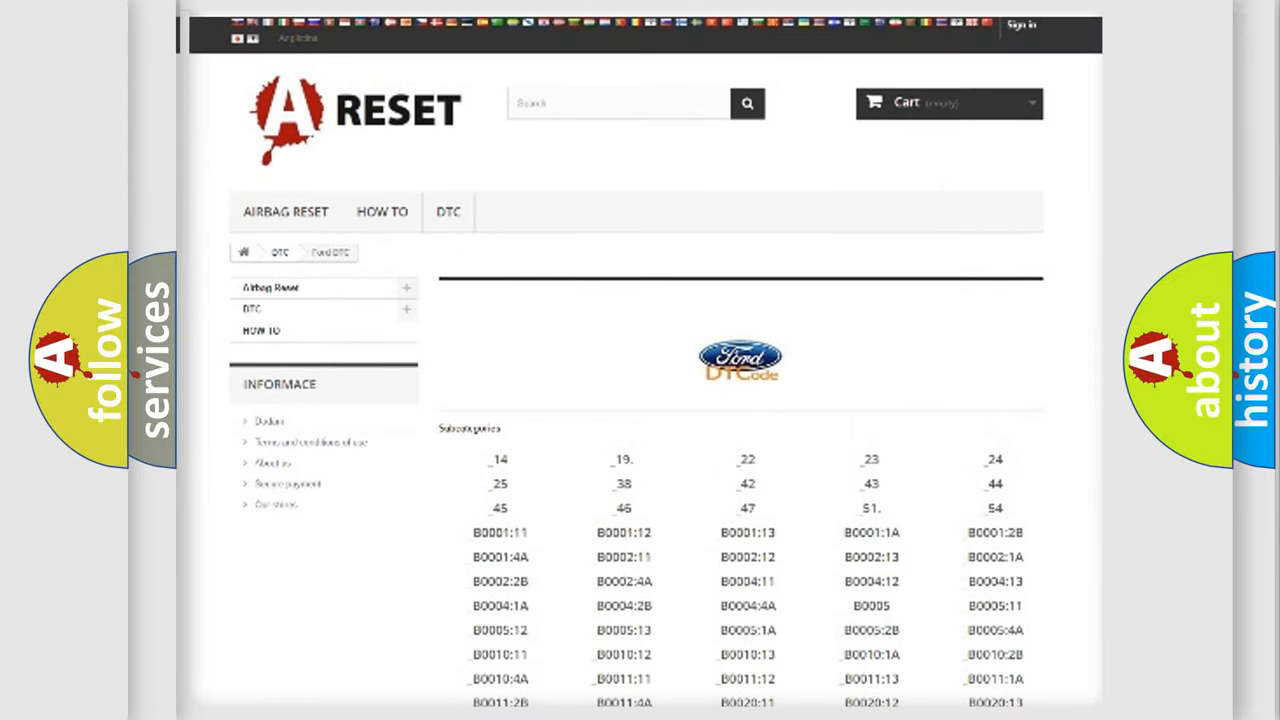